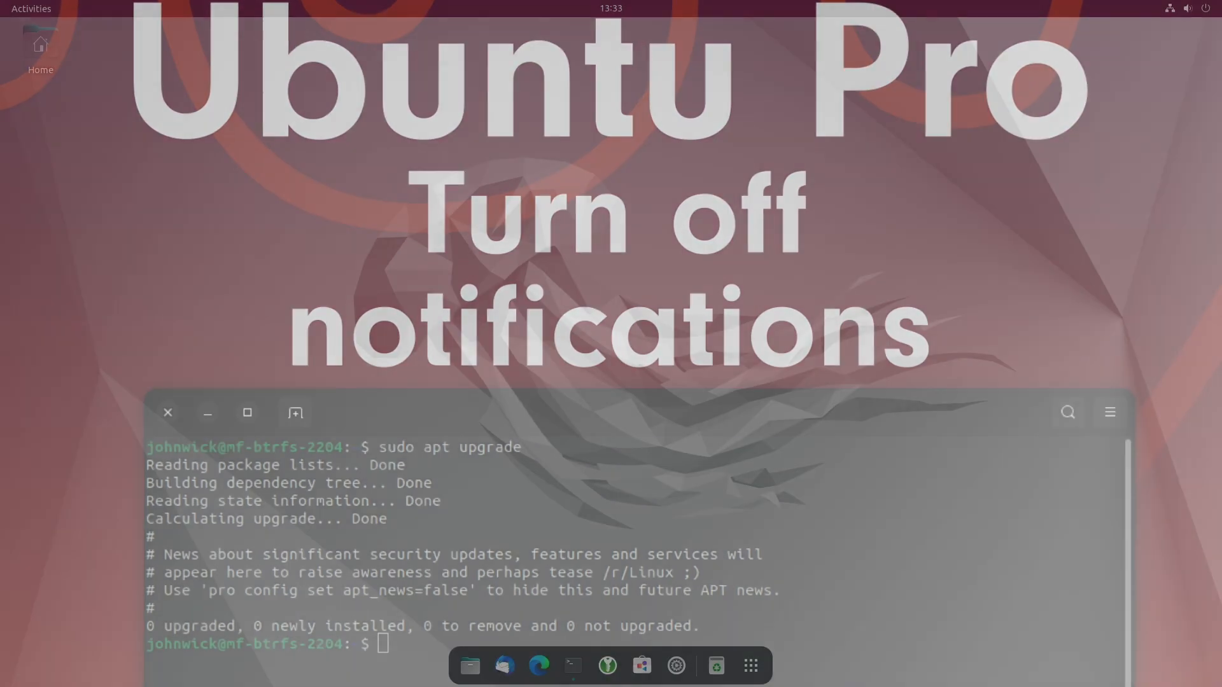
# Open a new terminal from the dock and run 'sudo apt upgrade', showing the Ubuntu Pro notice.
pyautogui.click(167, 412)
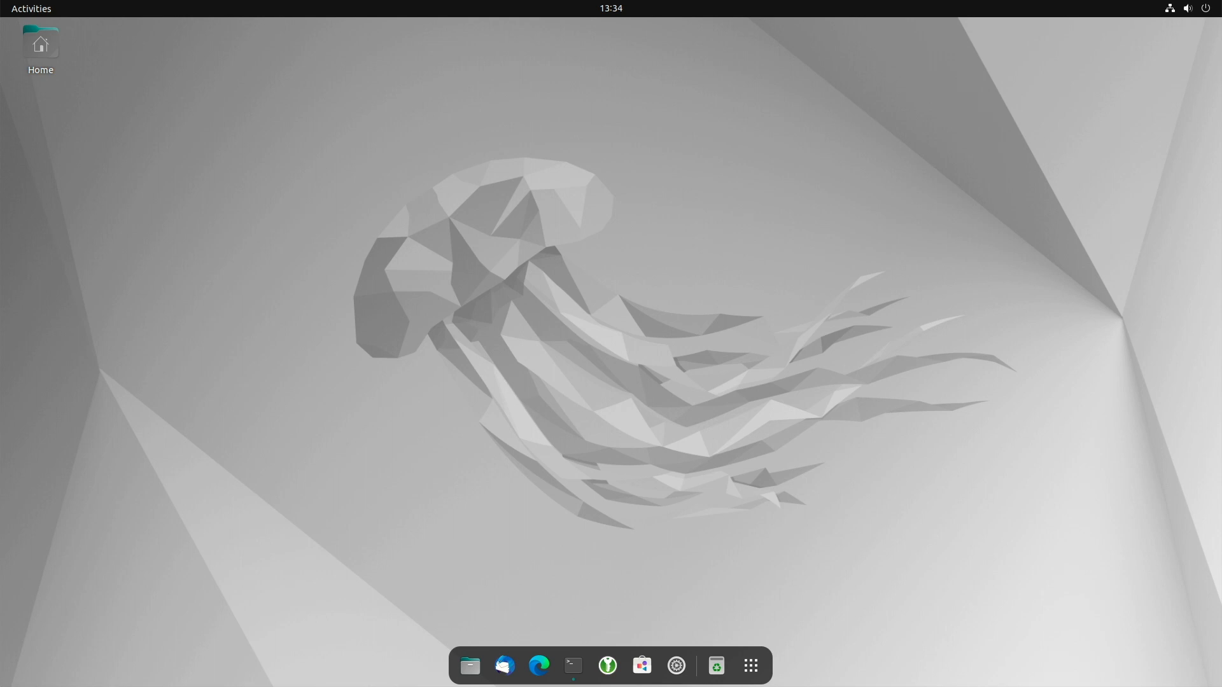
pyautogui.click(573, 666)
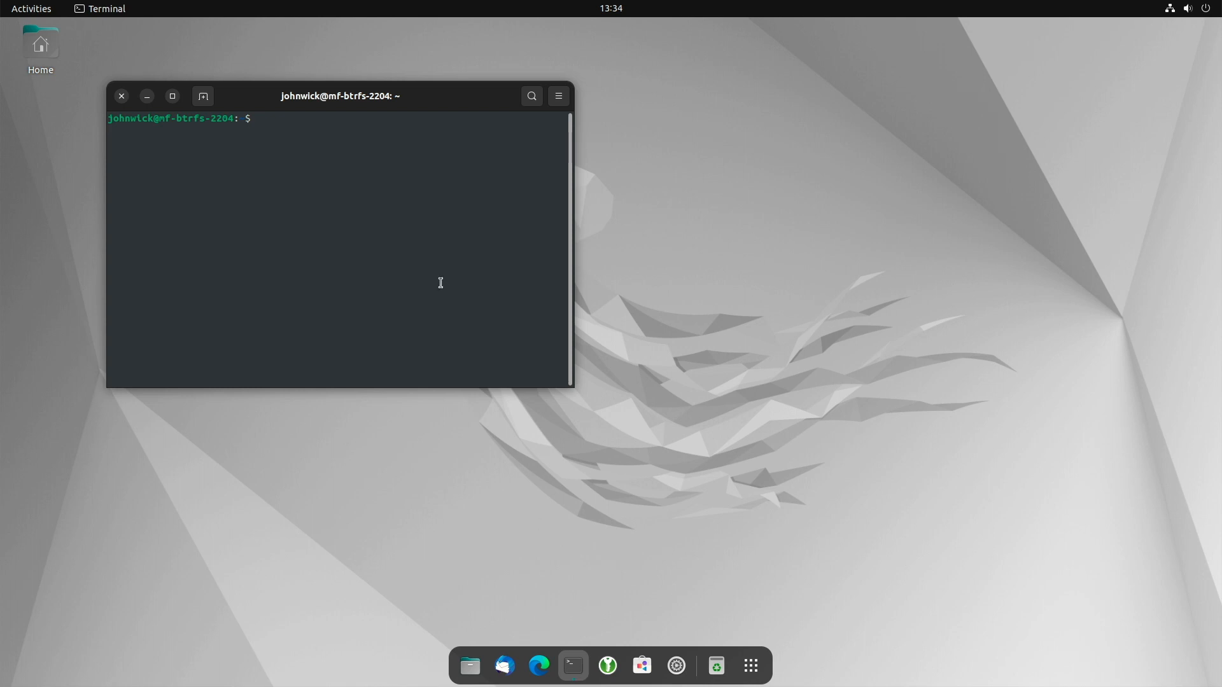
pyautogui.write('sudo apt upgrade')
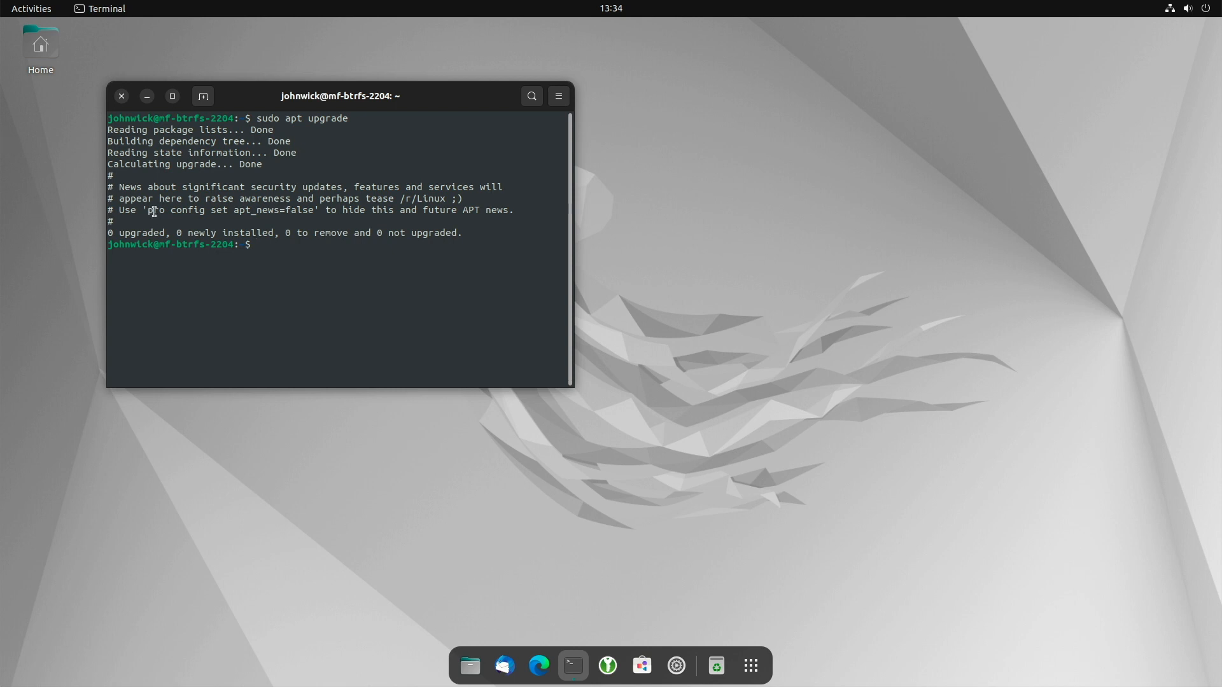
# Copy the suggested 'sudo pro config set apt_news=false' command and begin rerunning the upgrade.
pyautogui.doubleClick(222, 211)
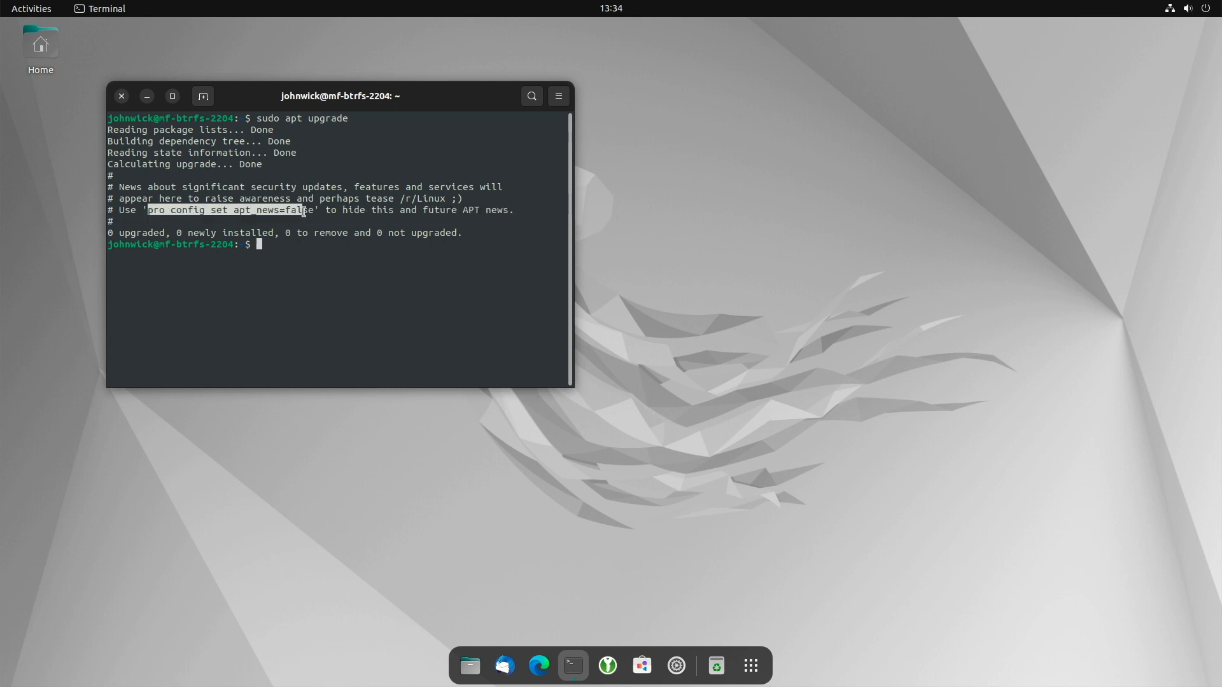
pyautogui.rightClick(308, 211)
pyautogui.write('sudo pro config set apt_news=false')
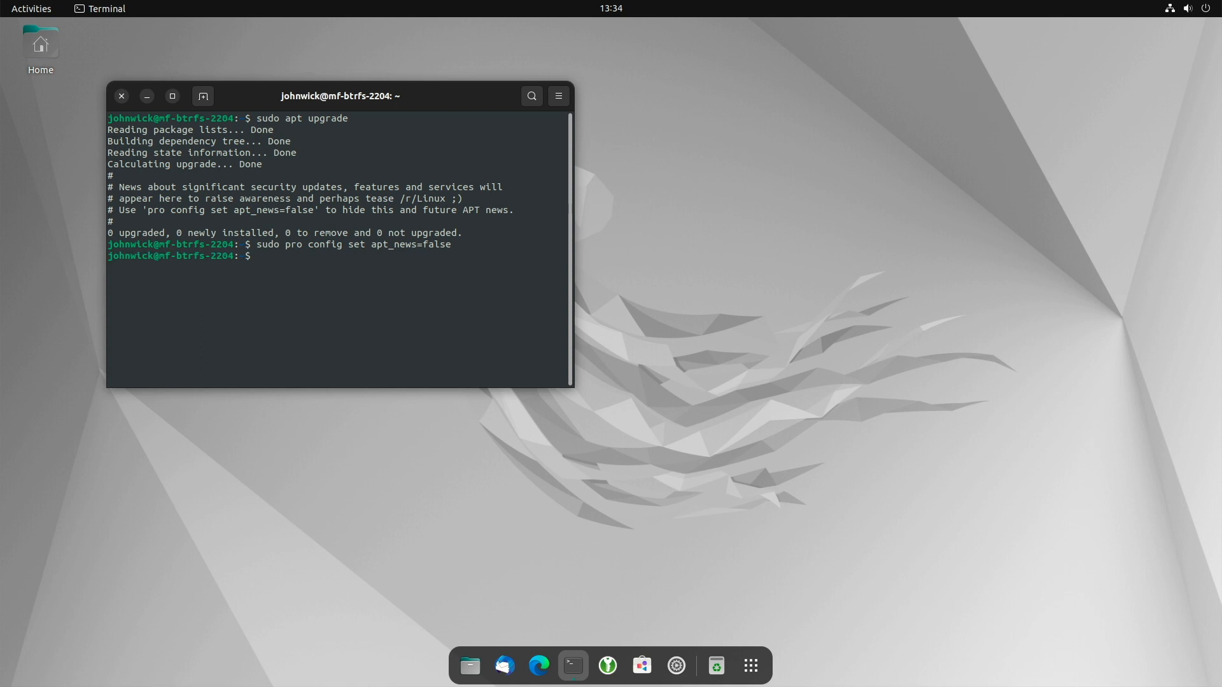
pyautogui.write('sudo apt upgrade')
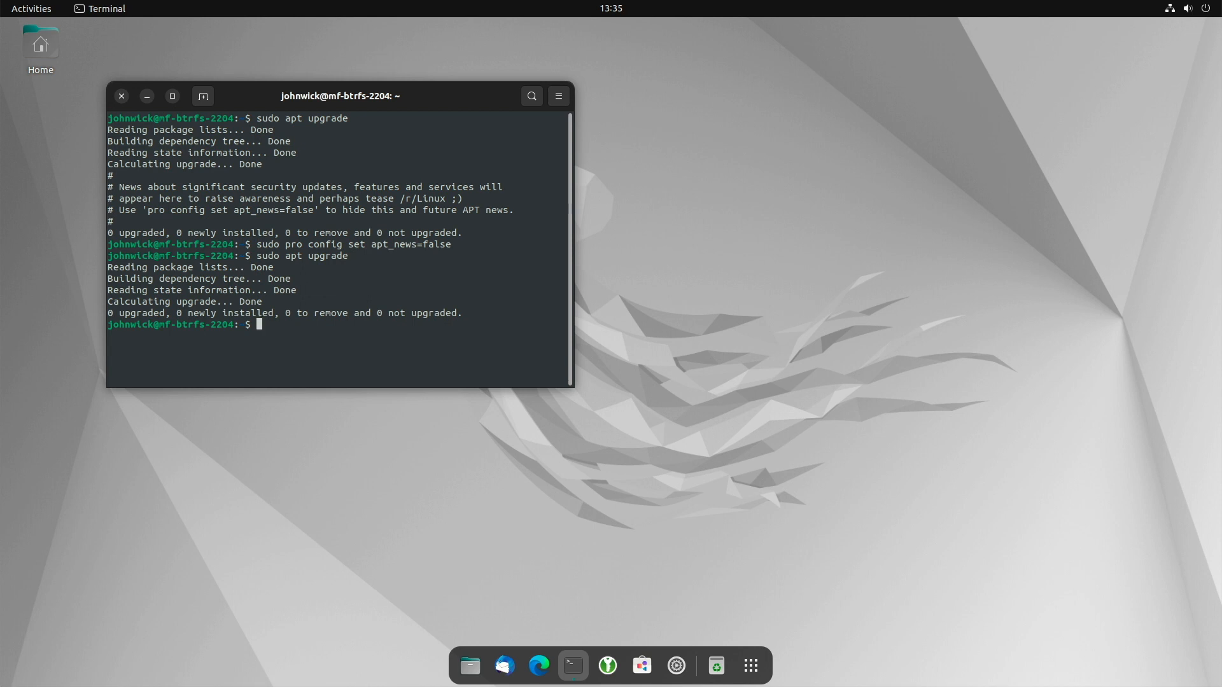
# Switch apt_news on and off with 'sudo pro config set', rerunning 'sudo apt upgrade' between.
pyautogui.write('sudo pro config set apt_news=false')
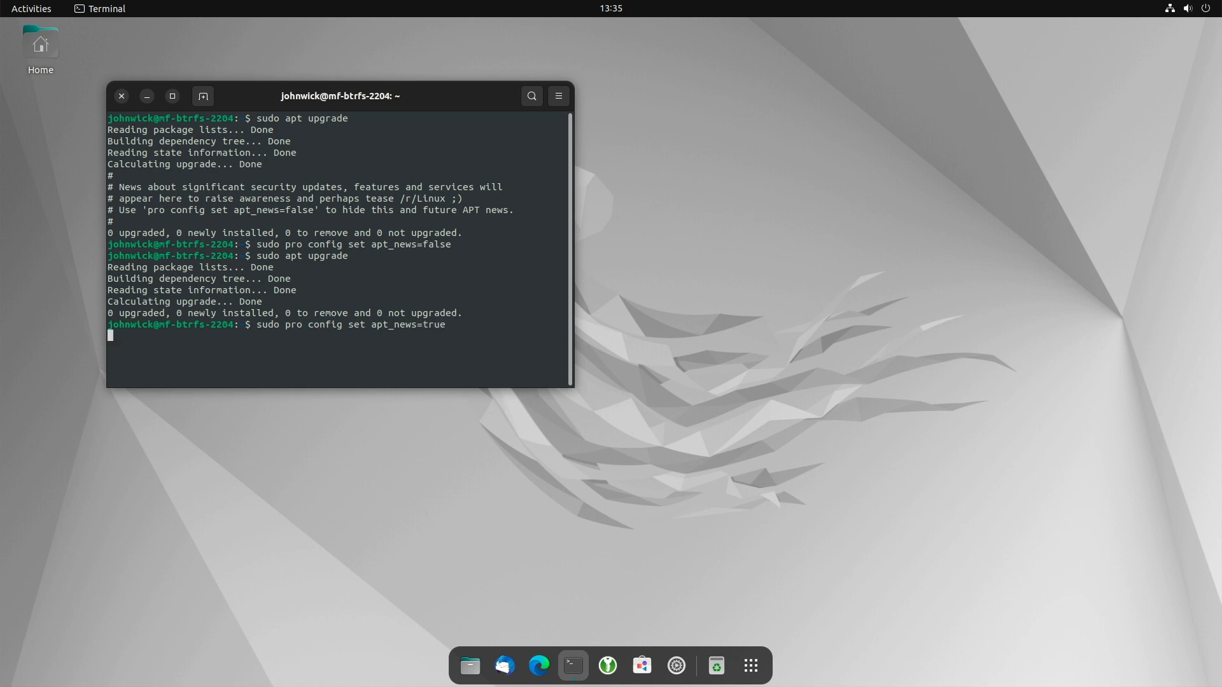
pyautogui.write('sudo apt upgrade')
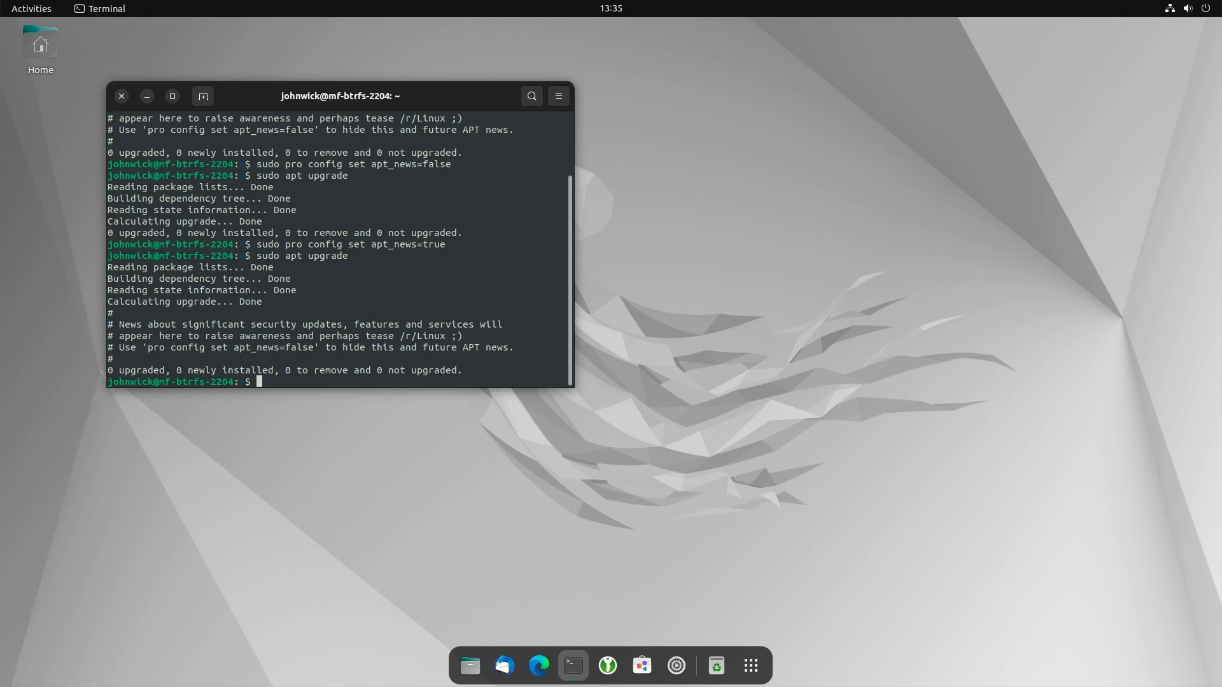
pyautogui.write('sudo pro config set apt_news=true')
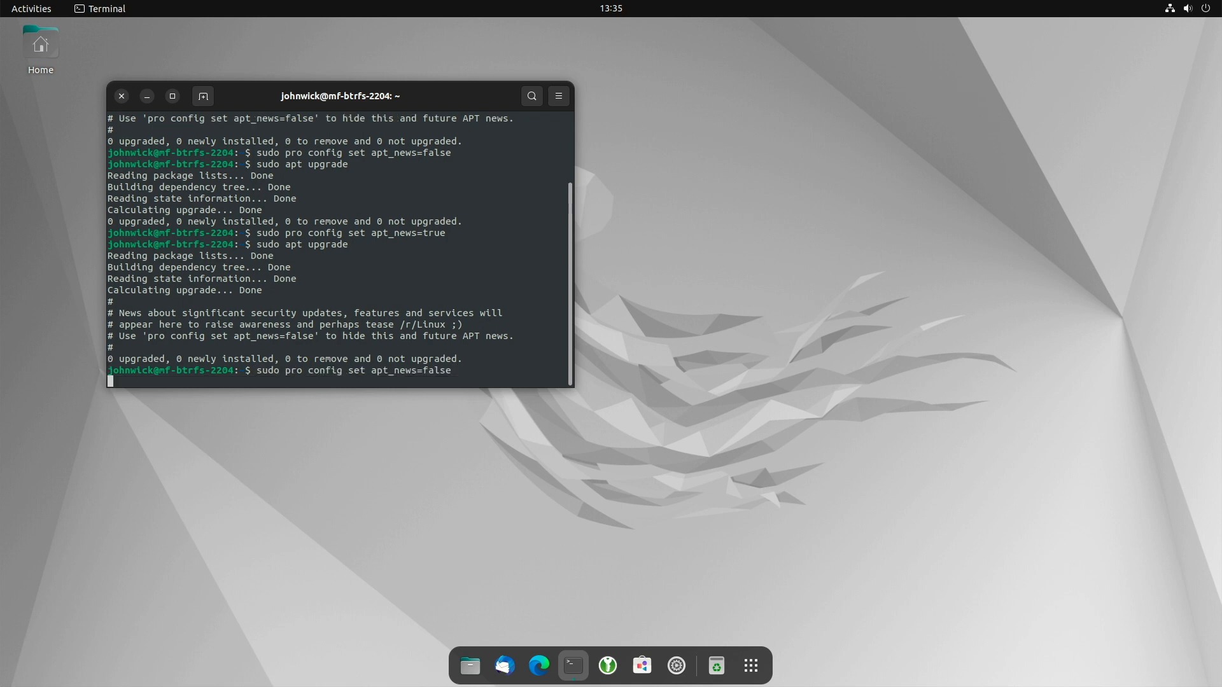
pyautogui.press('Return')
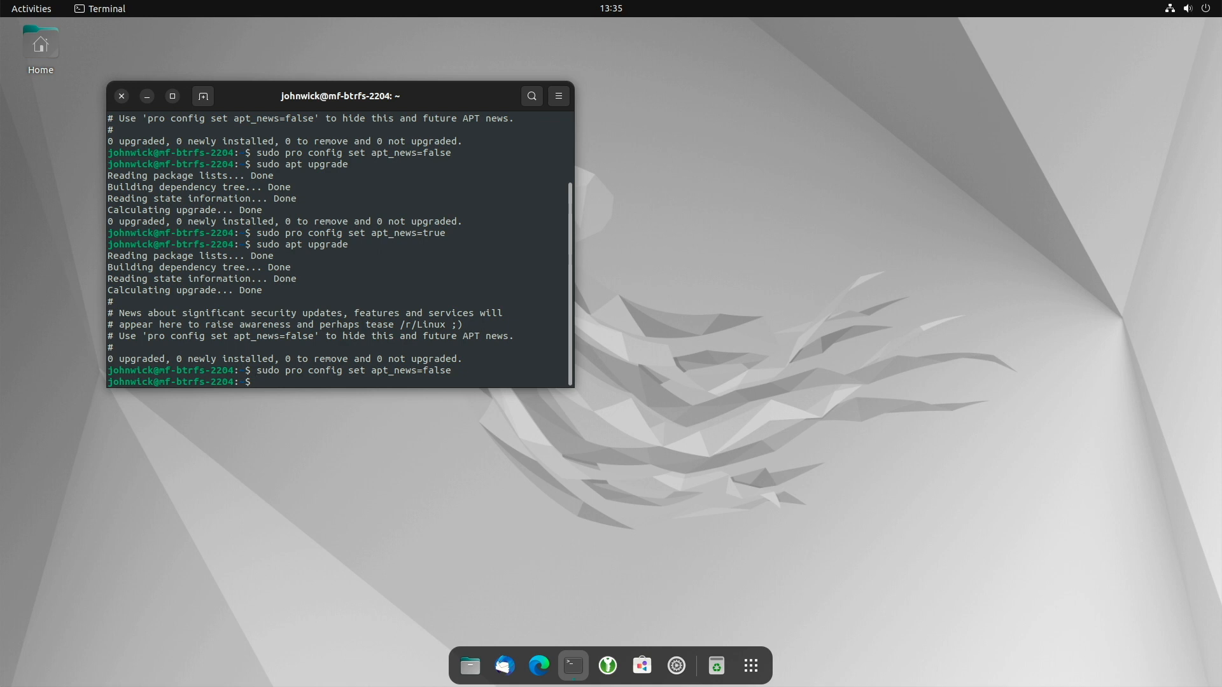